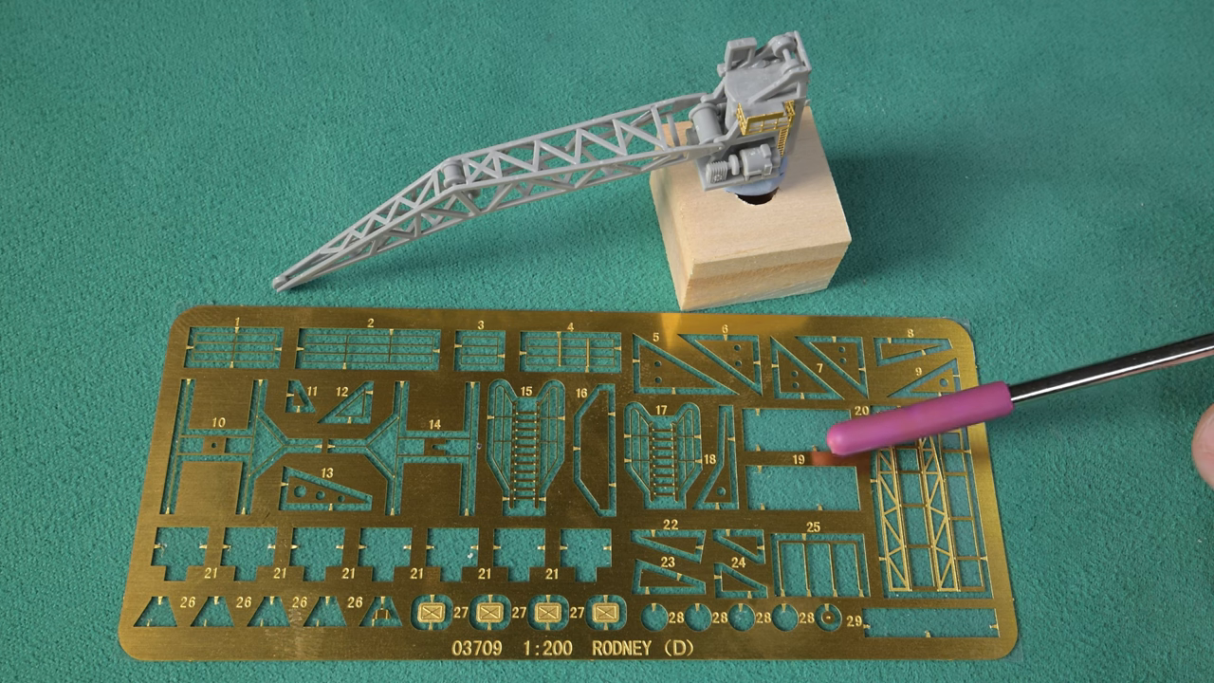
{"action": "mouse_move", "coordinate": [854, 398]}
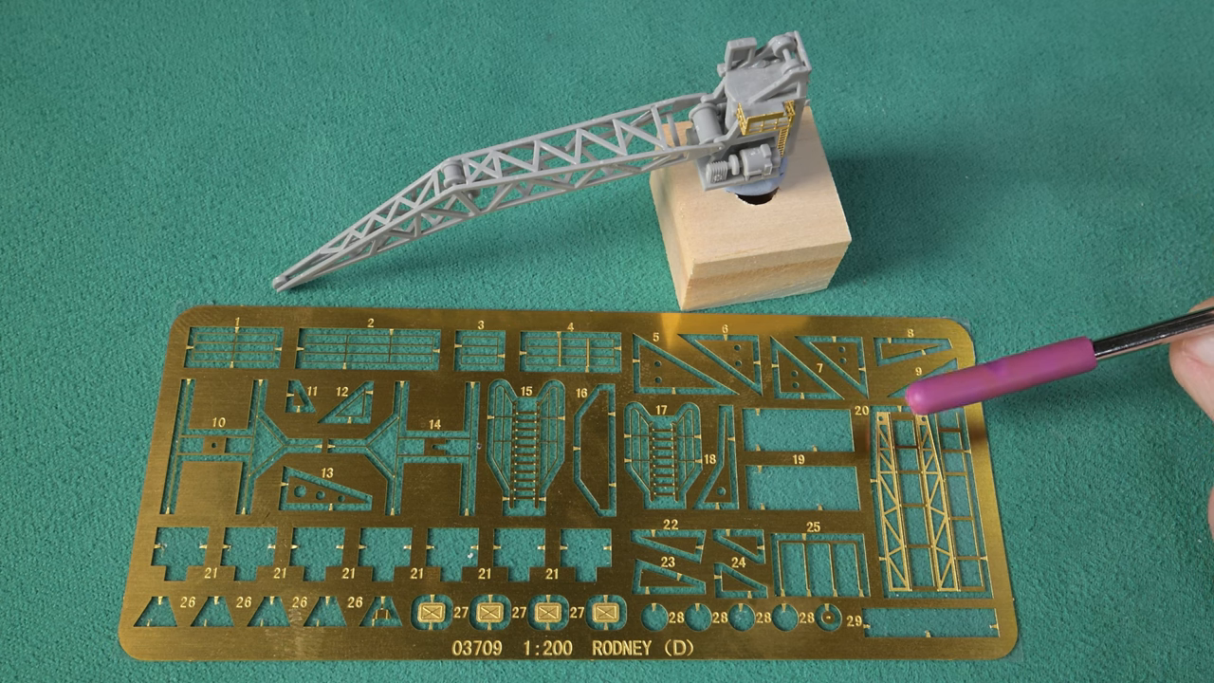
{"action": "mouse_move", "coordinate": [892, 398]}
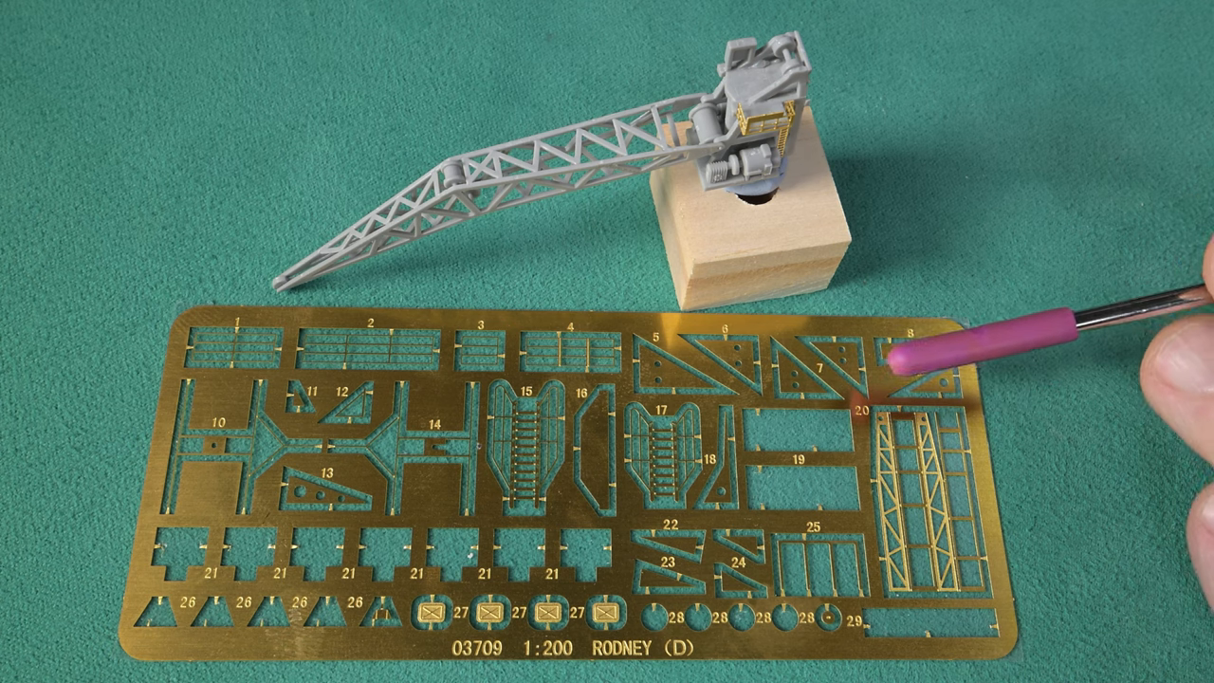